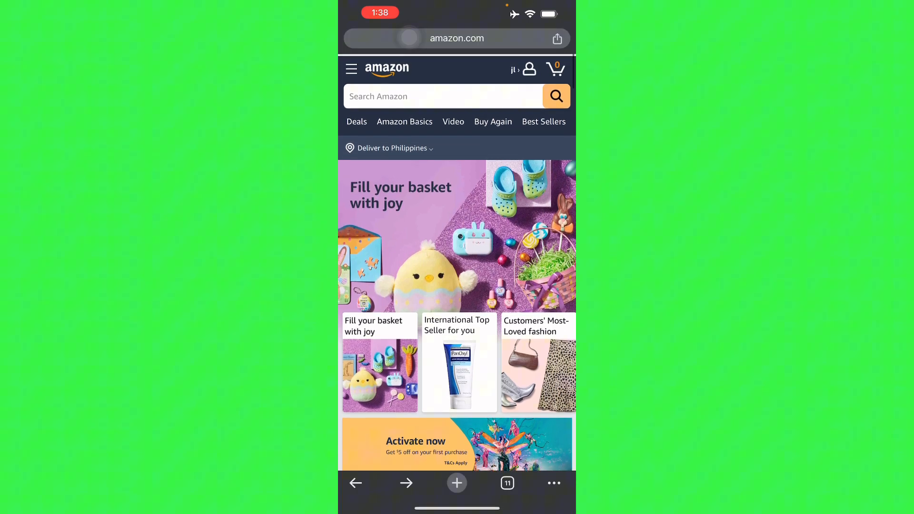
# - Show the Your Account side menu from the header profile icon
pyautogui.scroll(3)
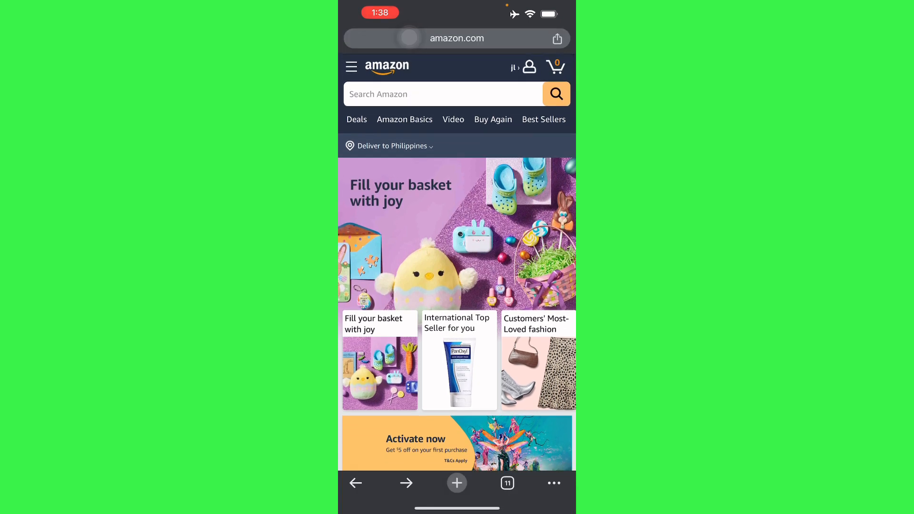
pyautogui.click(528, 67)
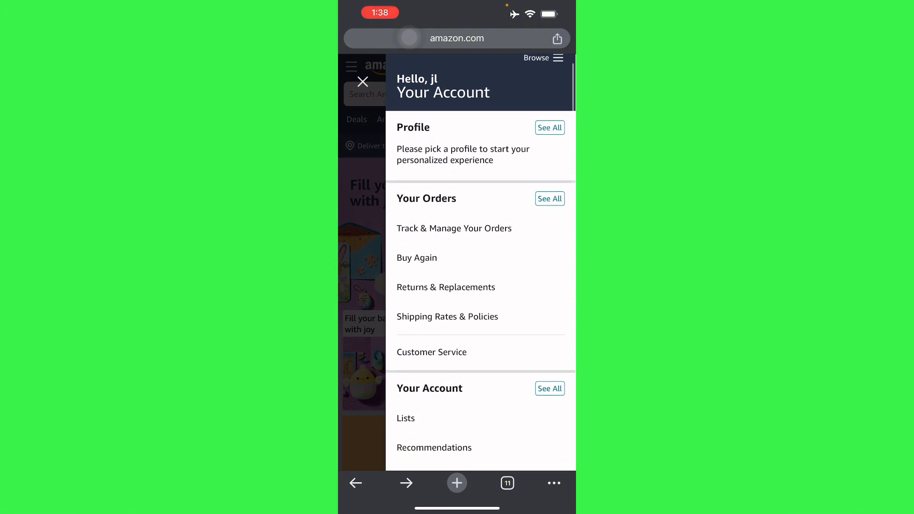
# - Go to Customer Service and browse down through the help topic categories
pyautogui.click(362, 82)
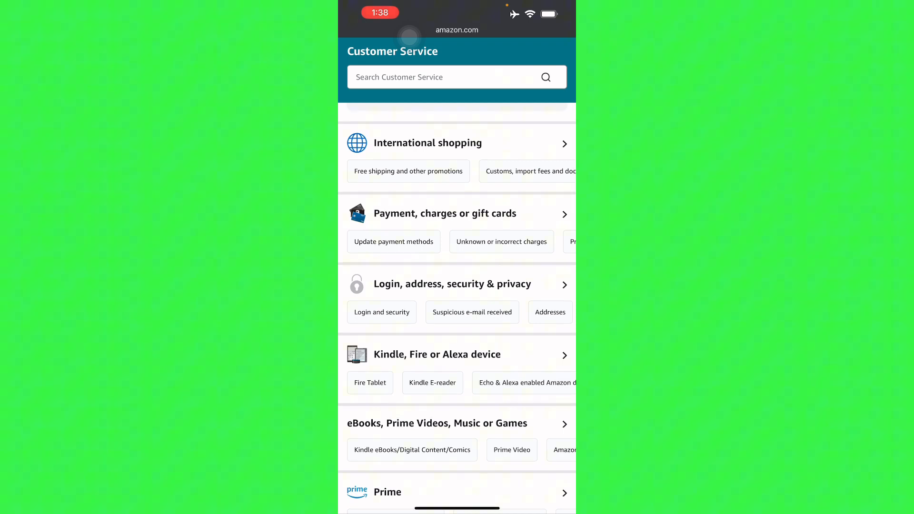
pyautogui.hscroll(-3)
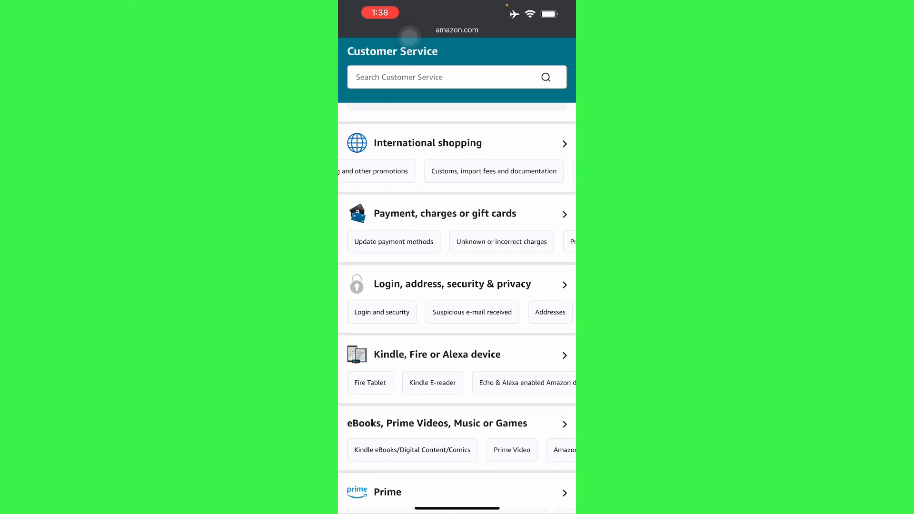
pyautogui.scroll(-3)
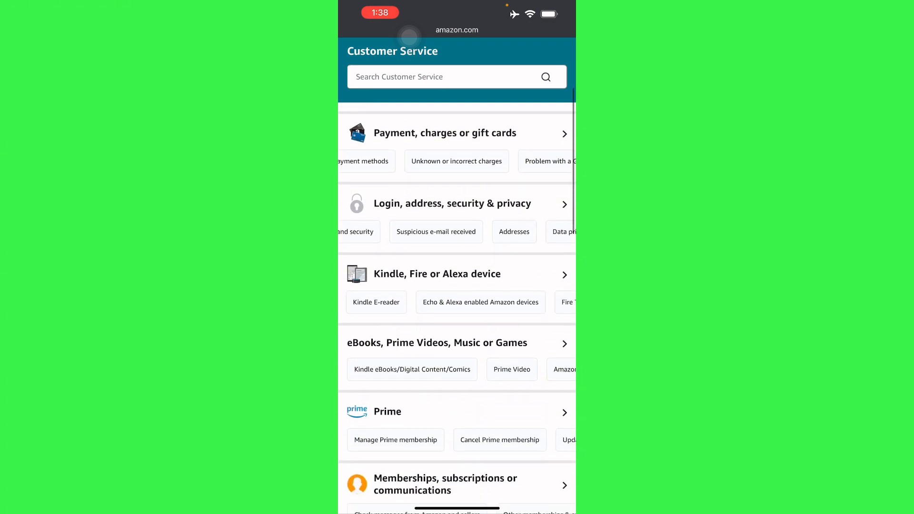
pyautogui.scroll(-3)
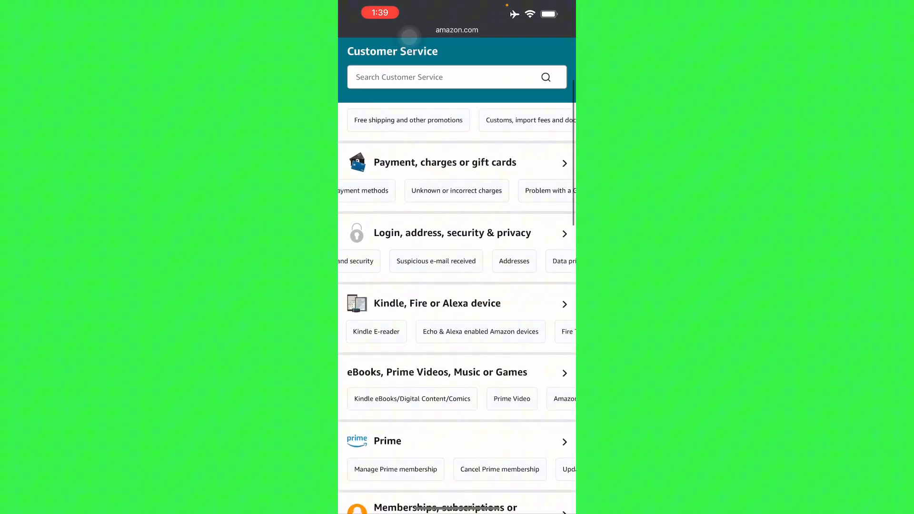
pyautogui.scroll(-3)
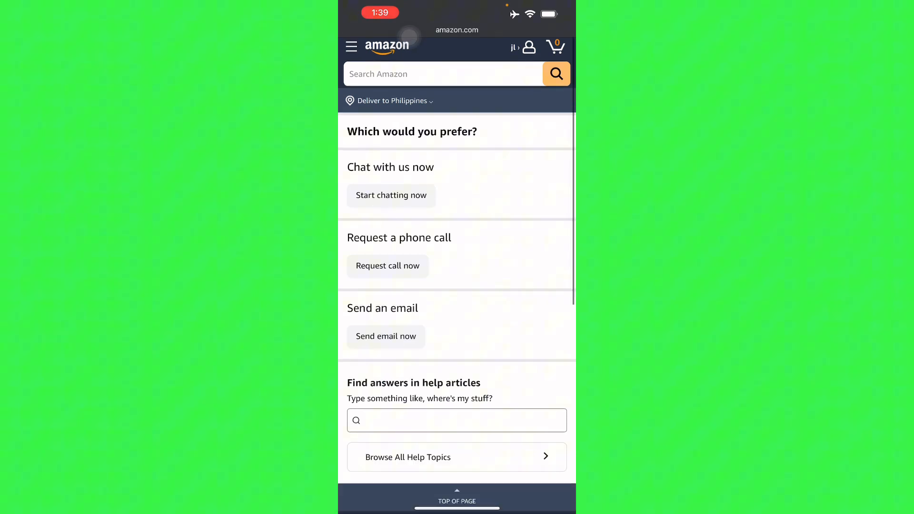
# - Bring the 'Which would you prefer?' chat, phone call and email options into view
pyautogui.scroll(3)
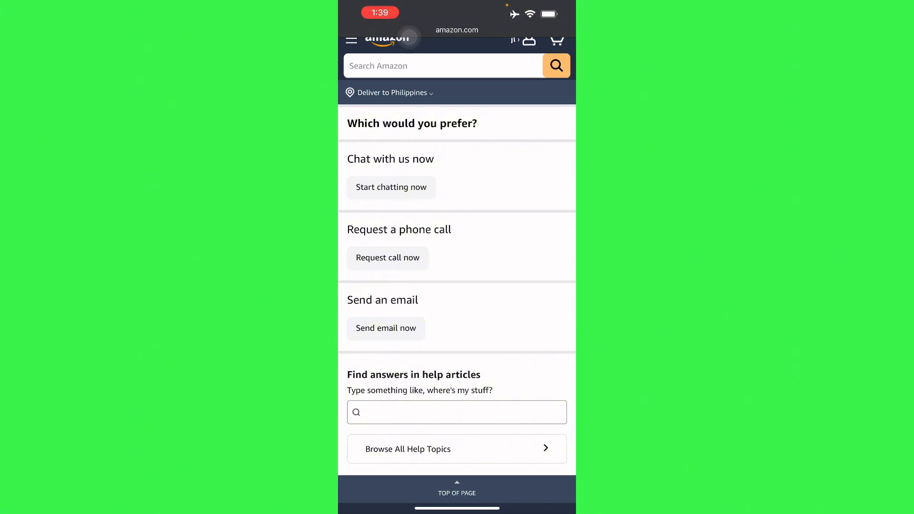
# - Choose 'Request call now' and dismiss the keyboard to reveal the empty phone number form
pyautogui.click(387, 258)
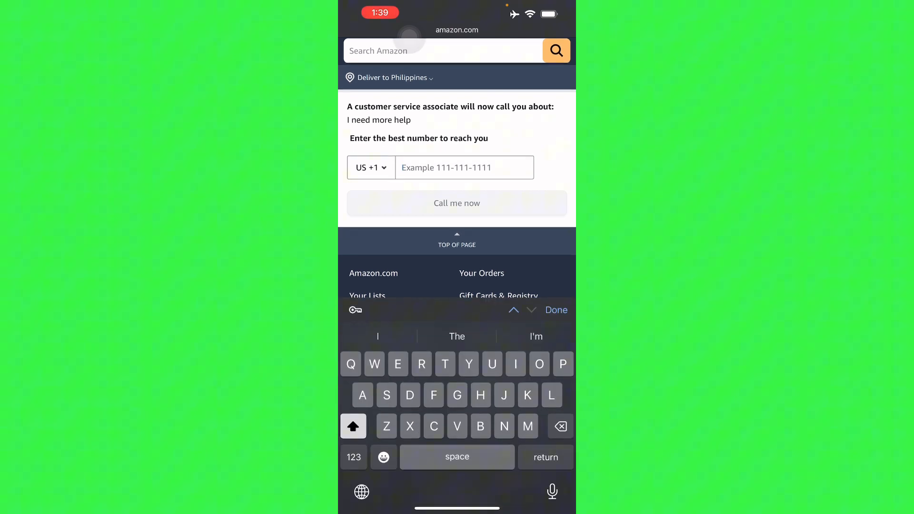
pyautogui.click(555, 309)
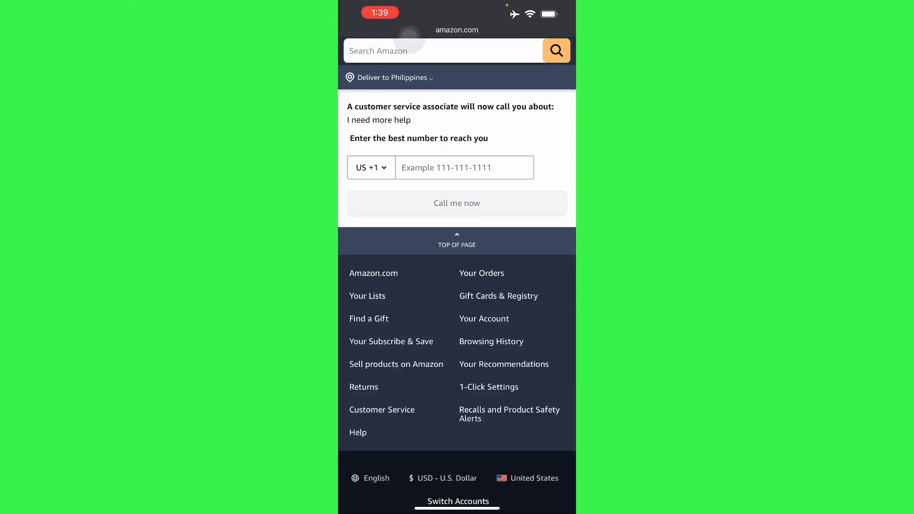